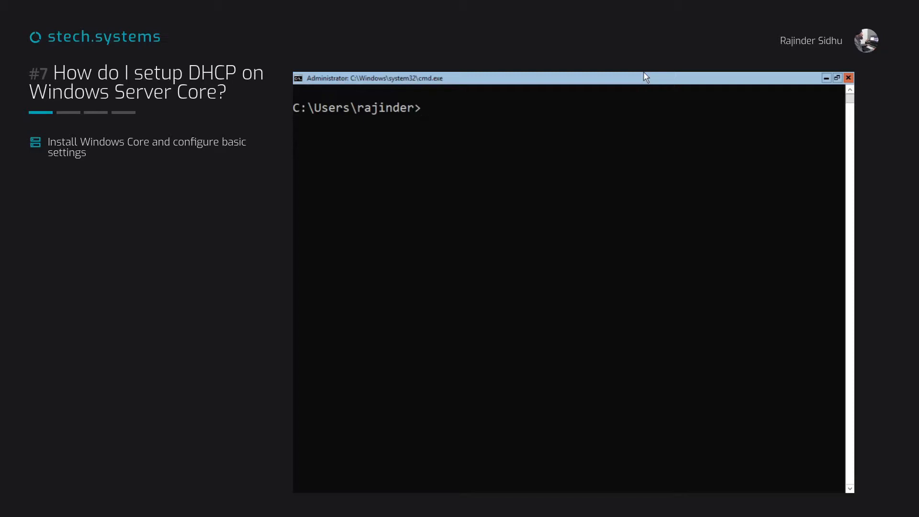
Launch sconfig and select the network settings of the adapter at 10.0.10.3.
text(scon)
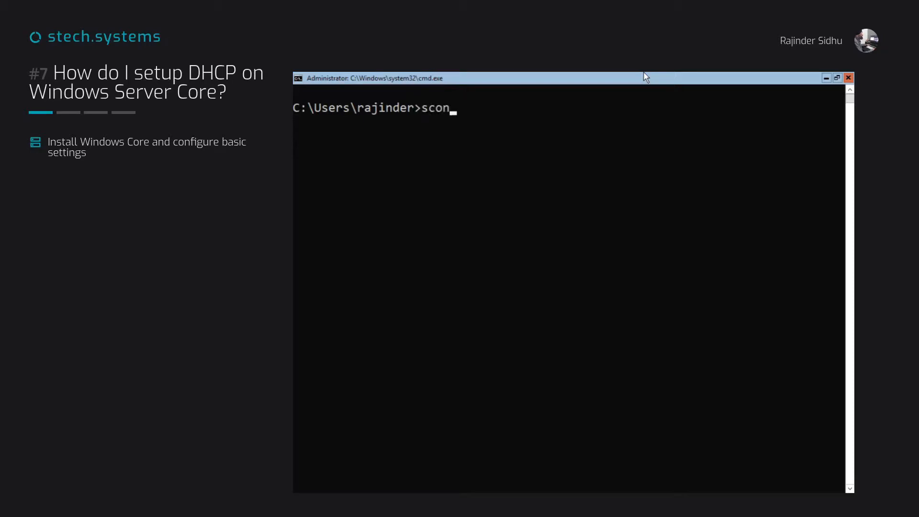
text(fig)
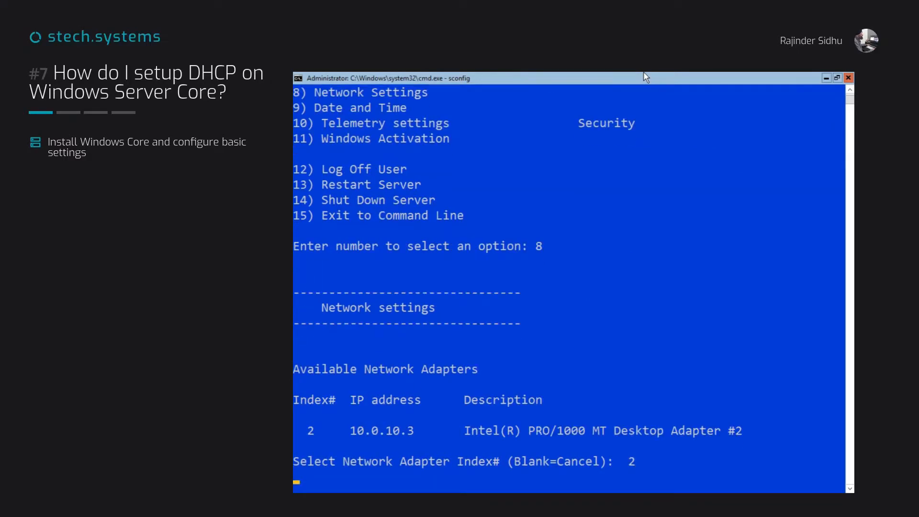
key(Return)
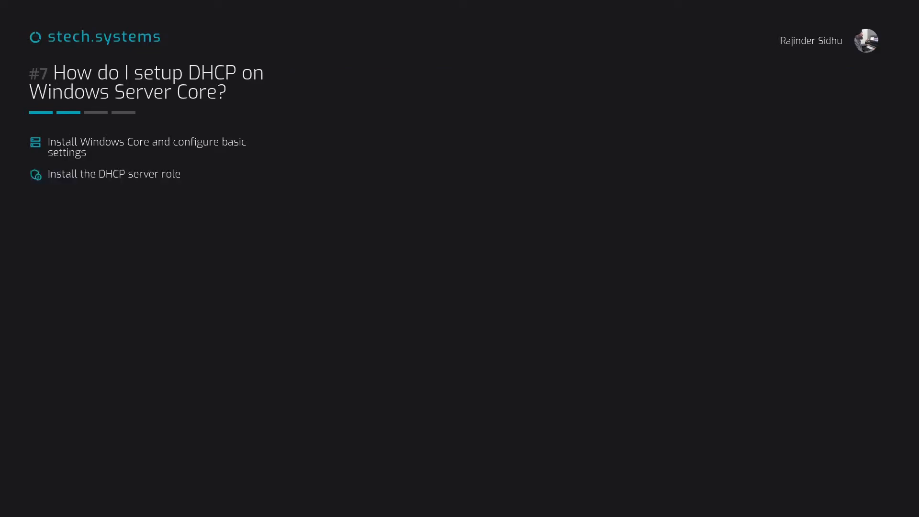
Add DHCP01 to the servers managed by Server Manager.
click(760, 147)
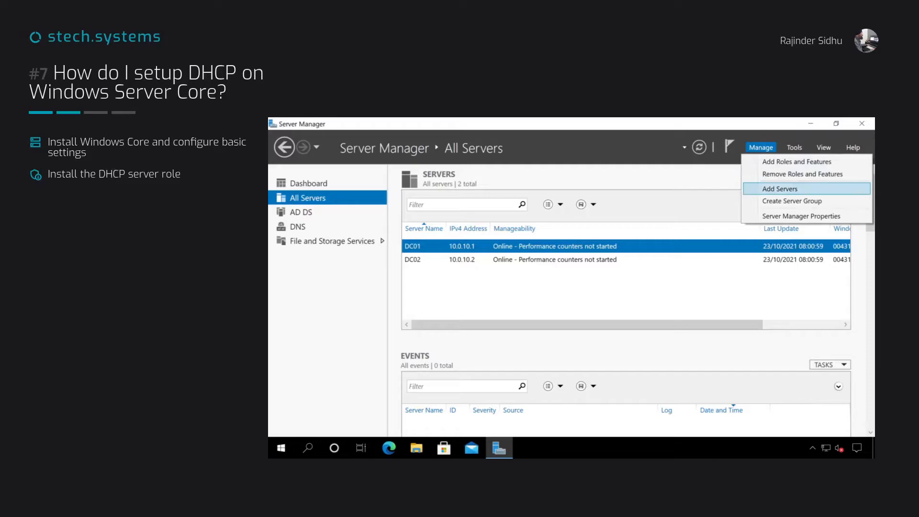
click(781, 188)
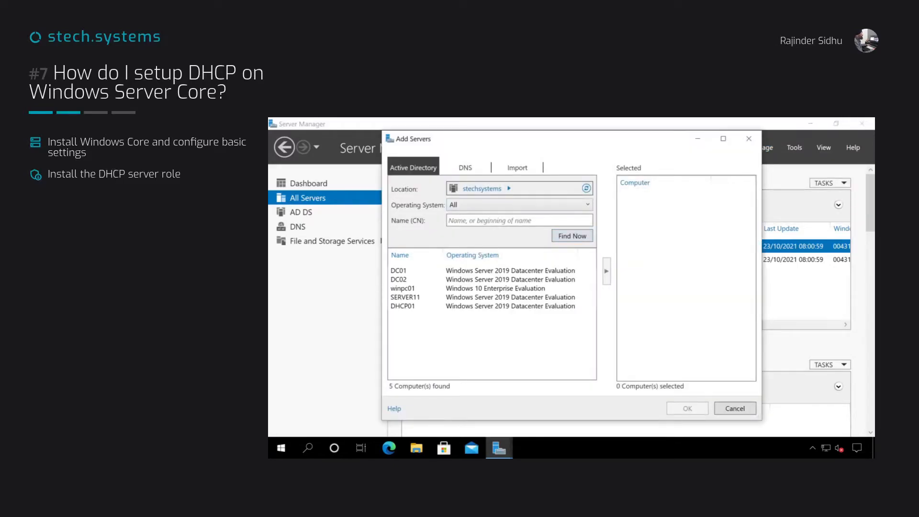
double_click(403, 306)
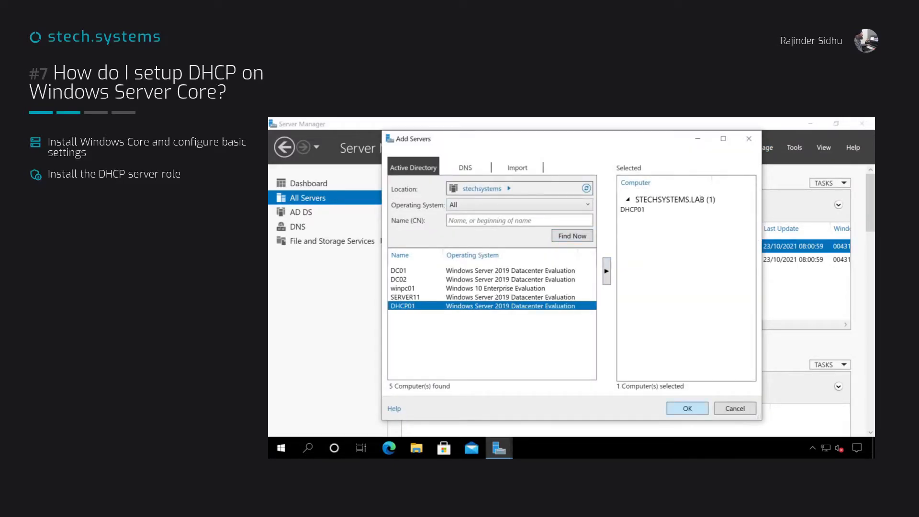
click(687, 408)
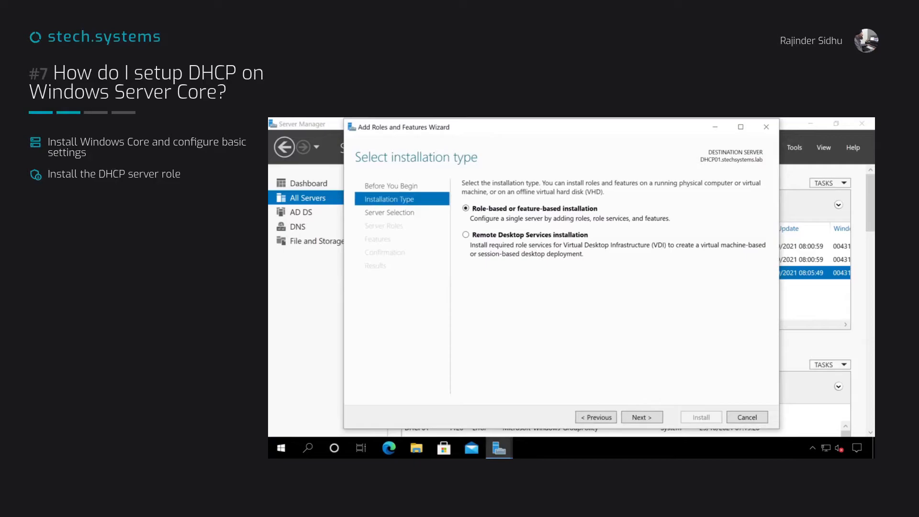
Install the DHCP Server role on DHCP01 through the Add Roles and Features wizard.
click(640, 417)
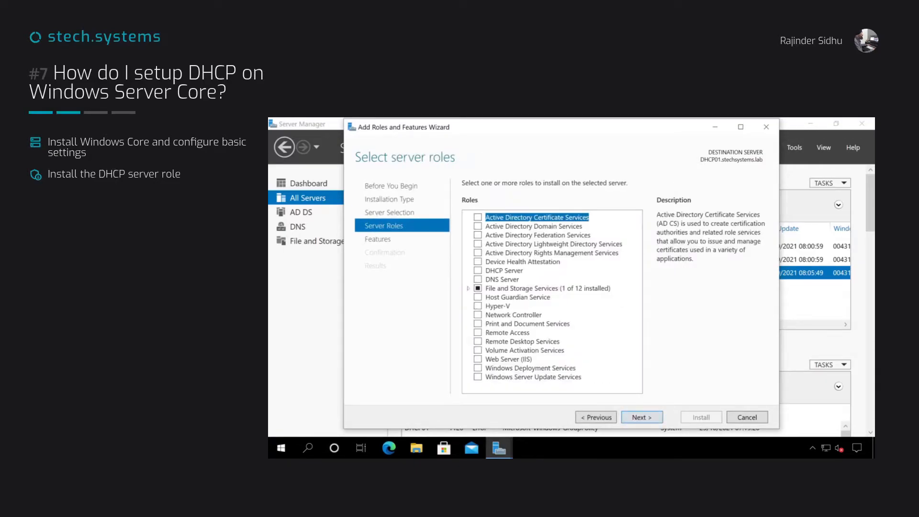
click(642, 417)
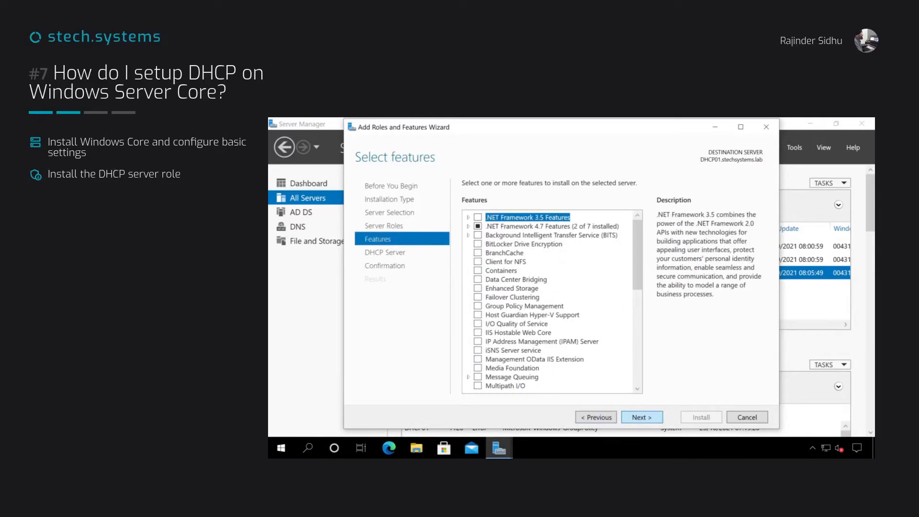
click(641, 417)
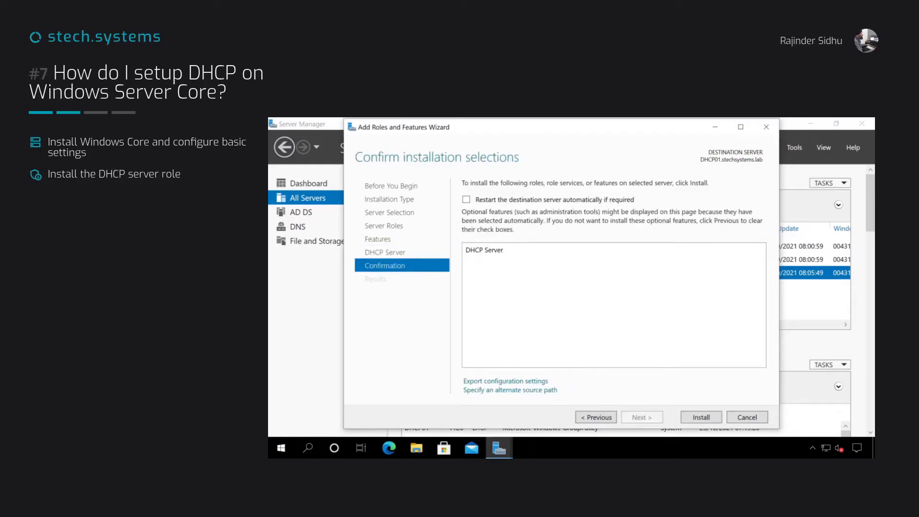
click(700, 417)
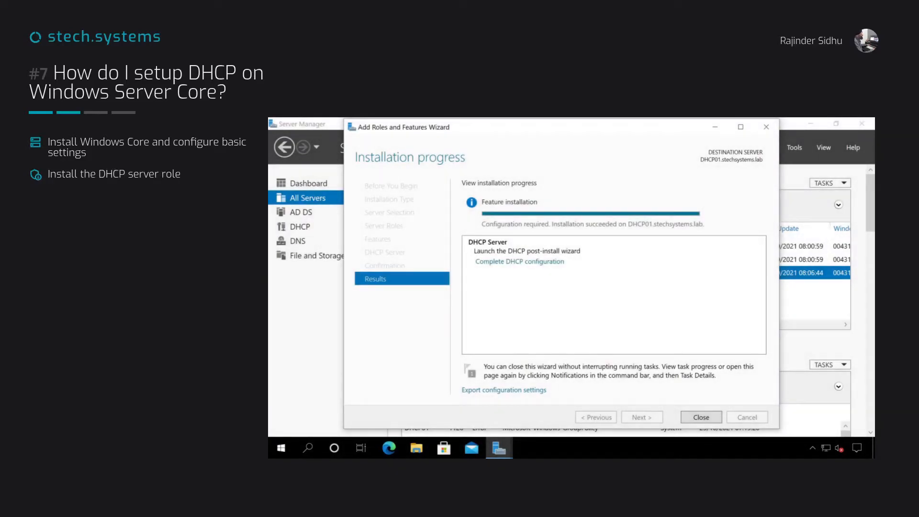
Complete DHCP post-install configuration and commit authorization with current credentials.
click(700, 417)
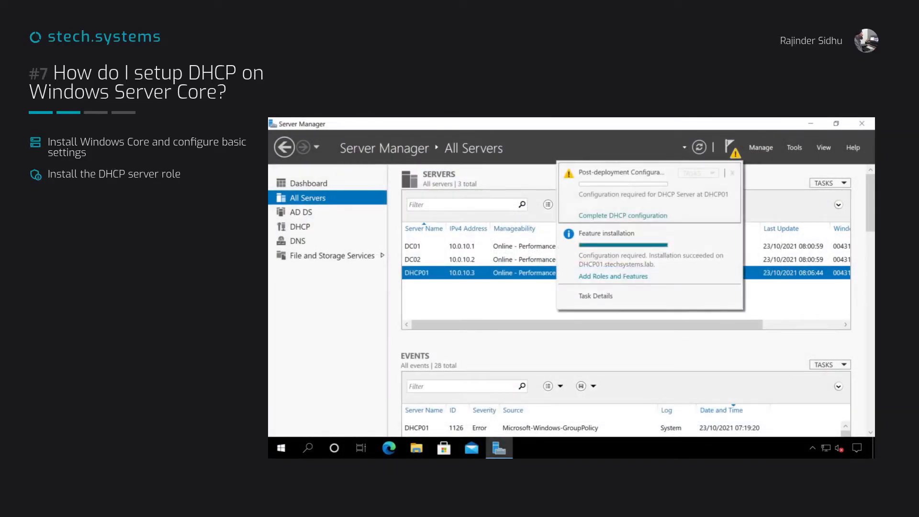
click(622, 215)
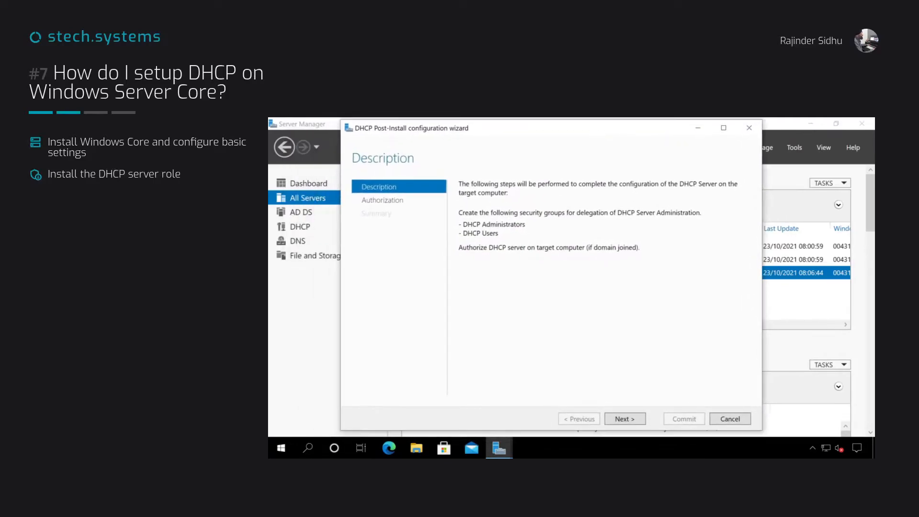
click(625, 418)
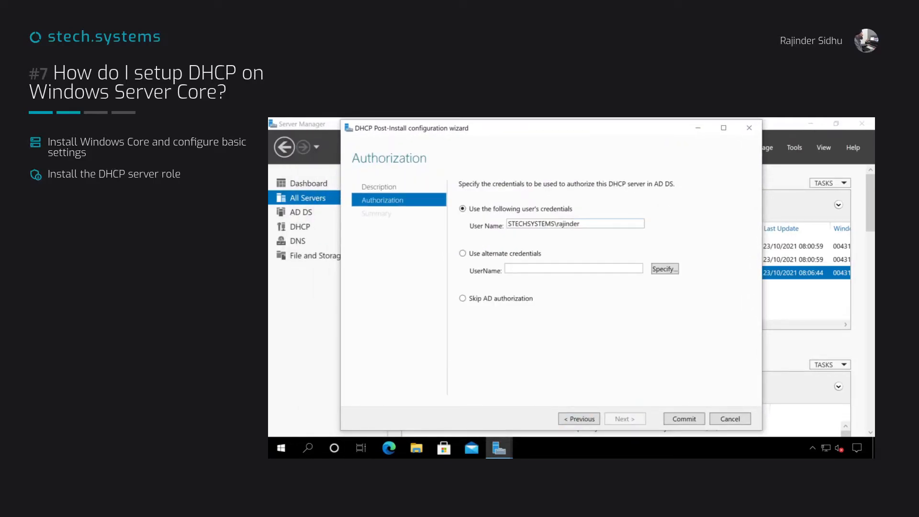
click(683, 419)
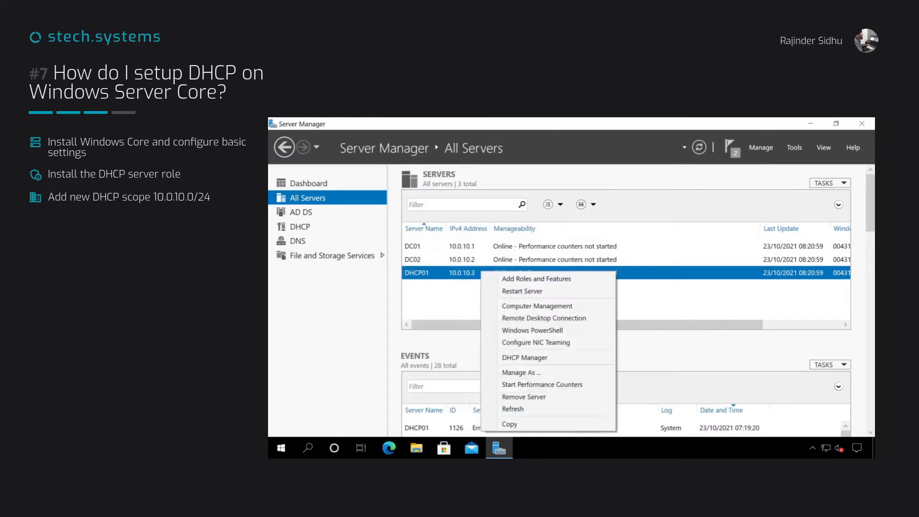
Bring up DHCP Manager for DHCP01 and expand it to show IPv4 and IPv6.
click(525, 357)
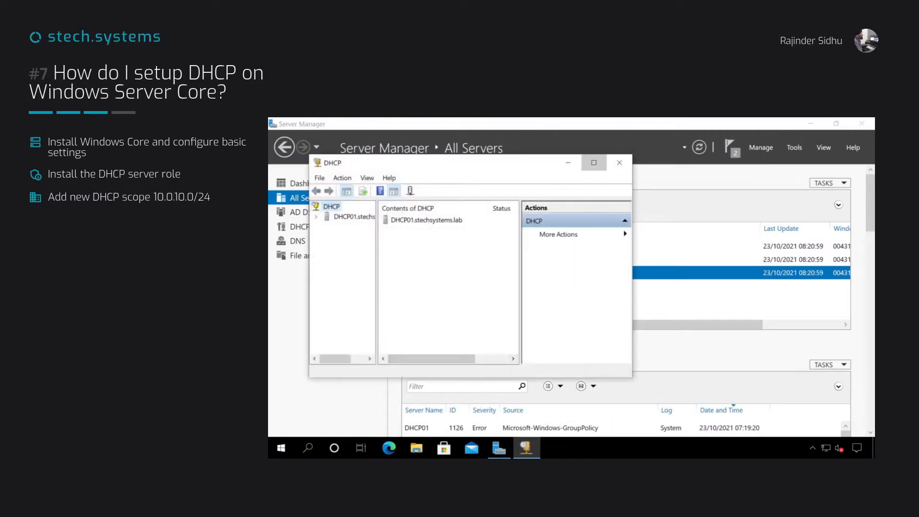
click(593, 162)
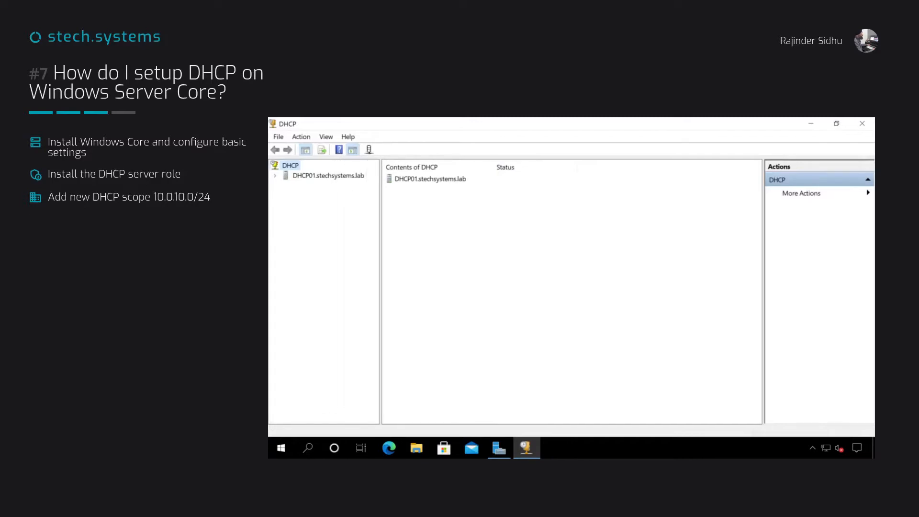
click(274, 175)
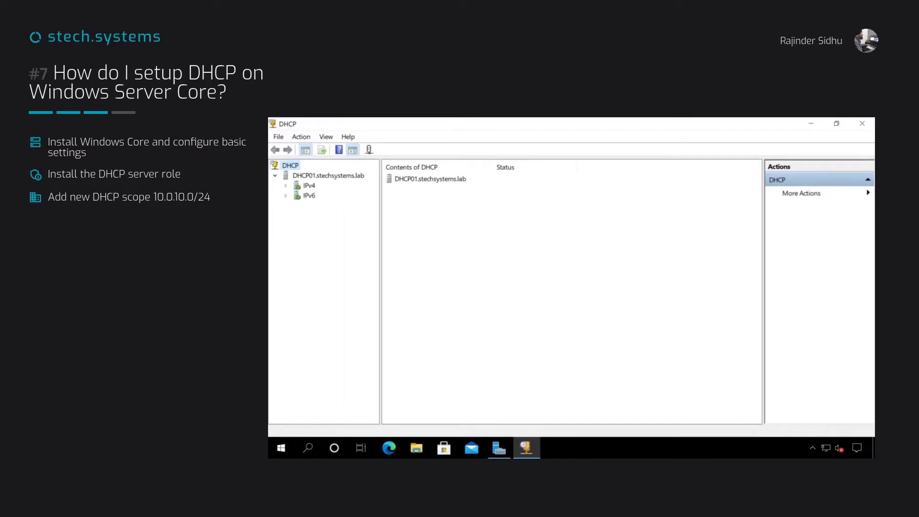
Start a new IPv4 scope named Dev and proceed to its address range.
right_click(305, 186)
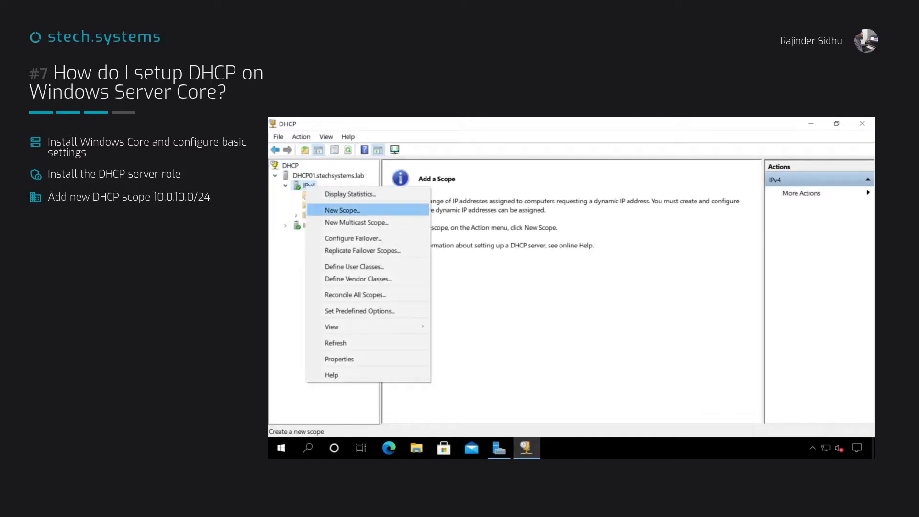
click(342, 209)
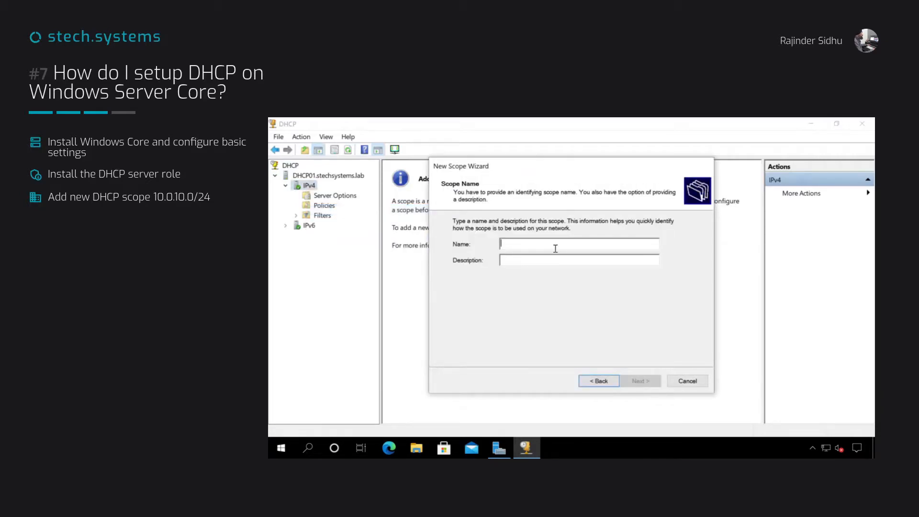
text(Dev)
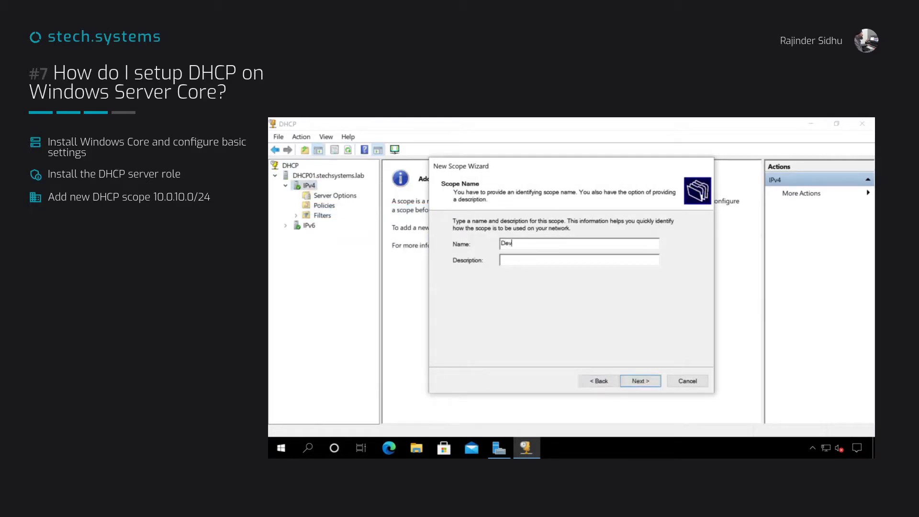
click(640, 381)
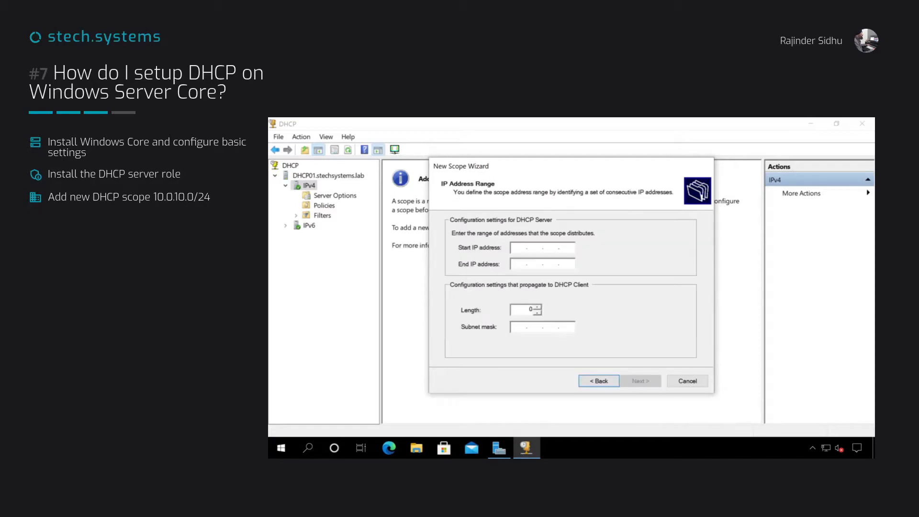
Set the scope range 10.0.10.51–250 with no exclusions and the default lease duration.
text(10.0.10.51)
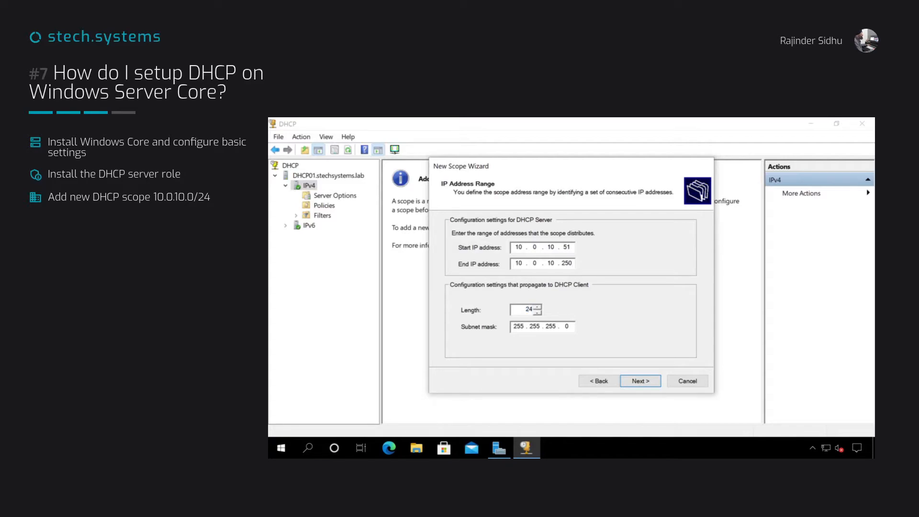
click(640, 381)
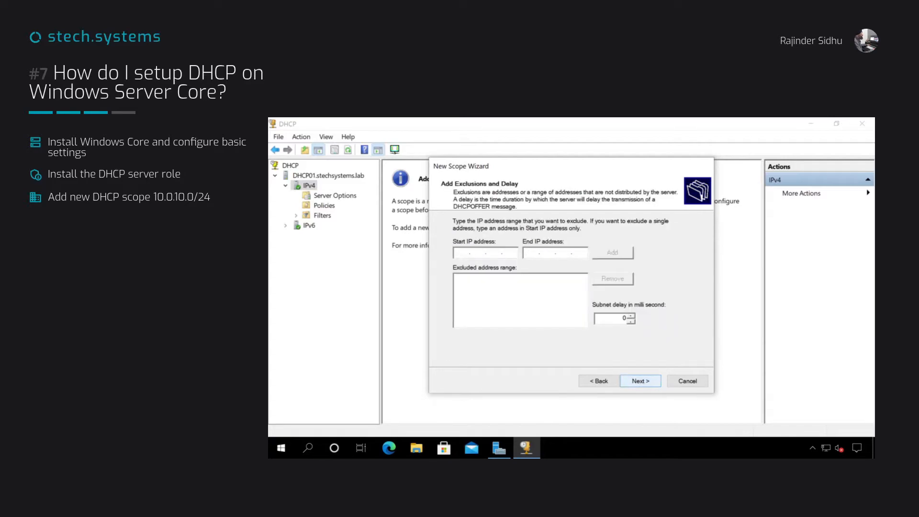
click(640, 380)
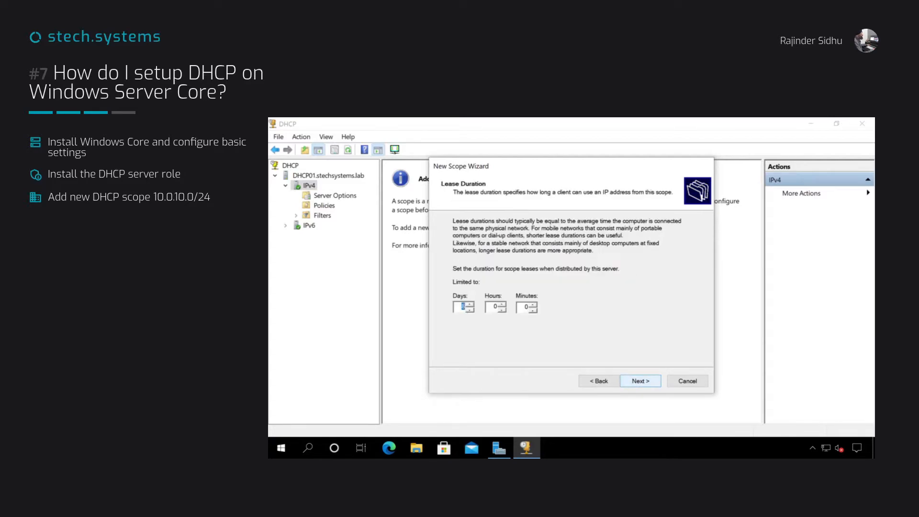
click(640, 380)
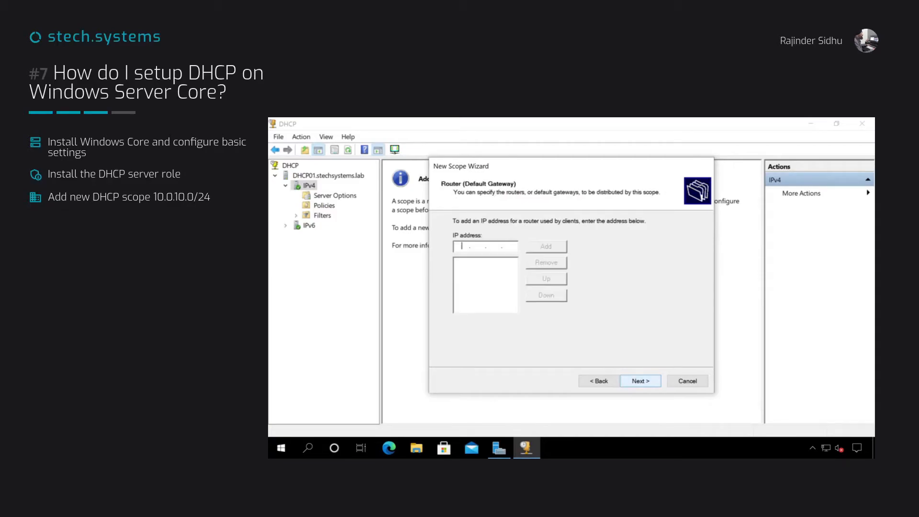
Add gateway 10.0.10.254 and DNS servers 10.0.10.1 and 10.0.10.2 to the scope.
text(1. . .)
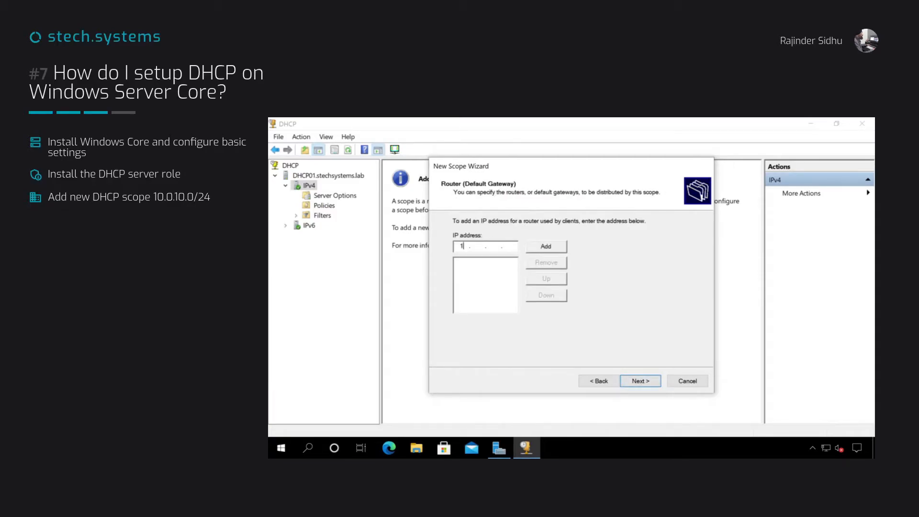
text(0.0.10)
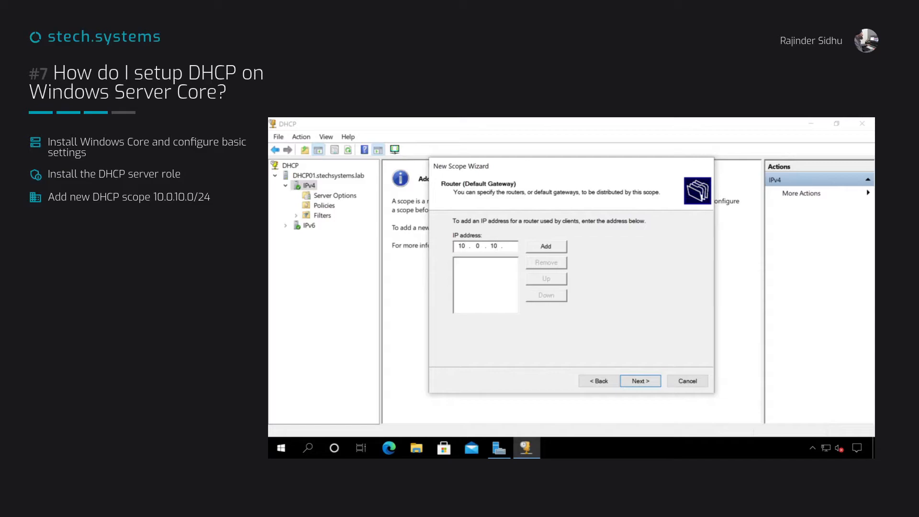
click(546, 246)
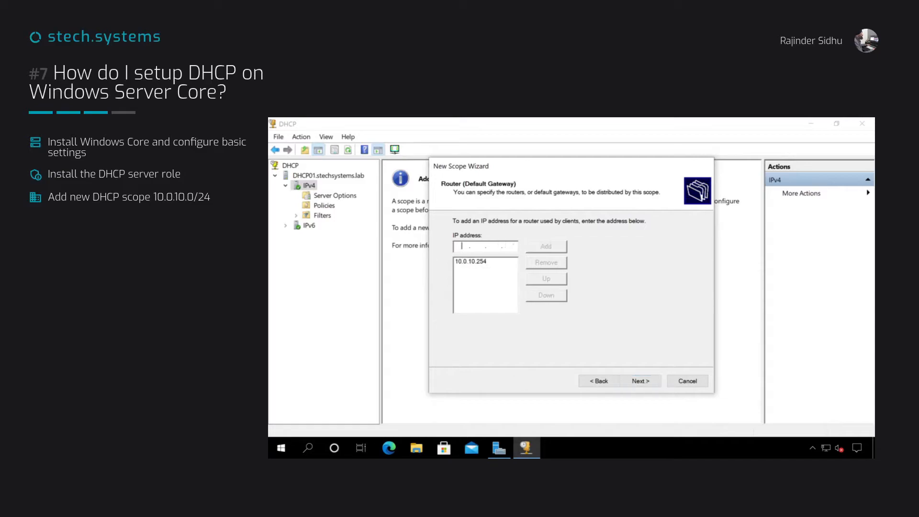
click(640, 380)
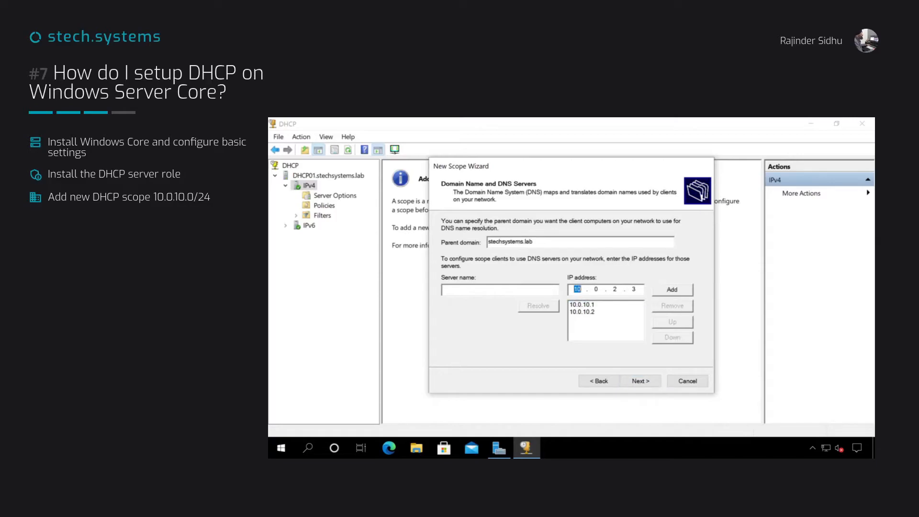
click(582, 311)
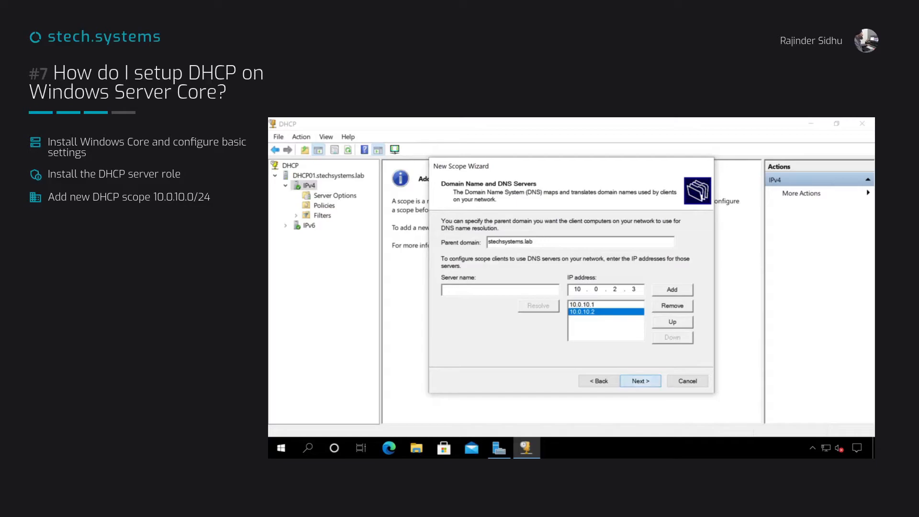
Activate the new 10.0.10.0 scope, expand it, and move to the client's network connections.
click(640, 381)
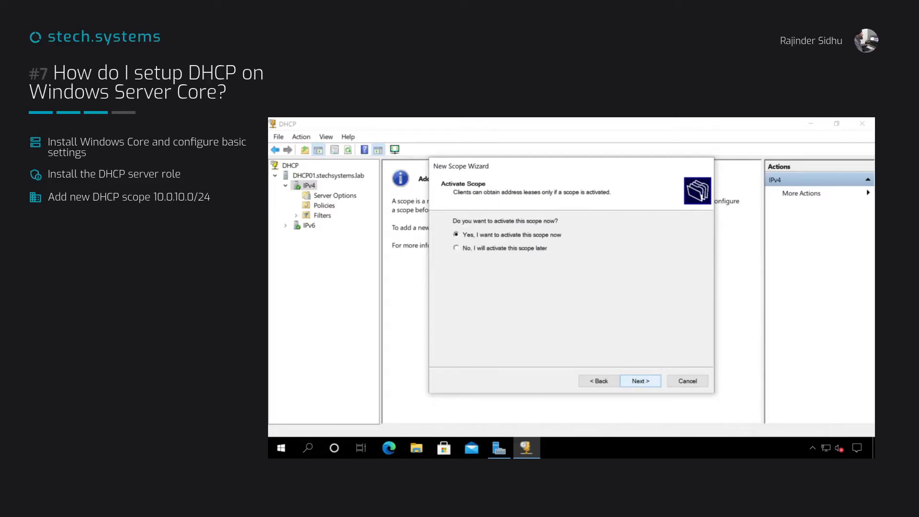
click(640, 381)
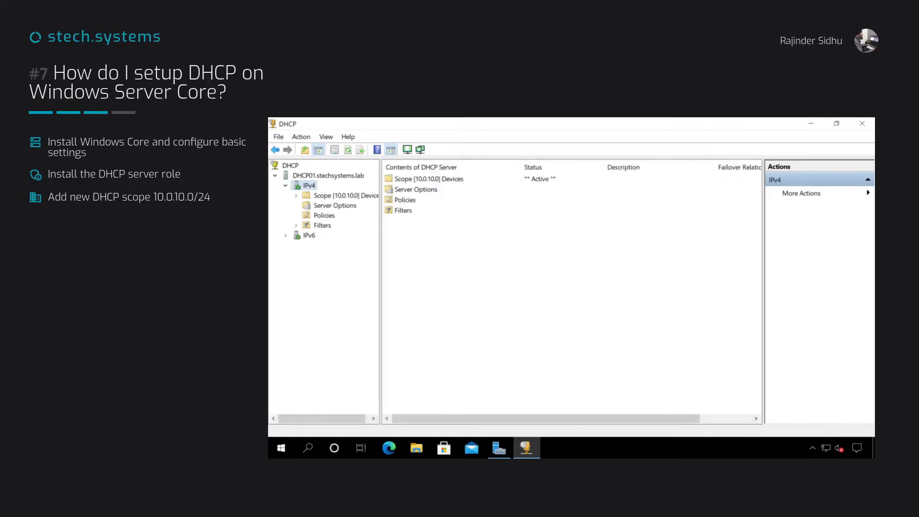
click(345, 195)
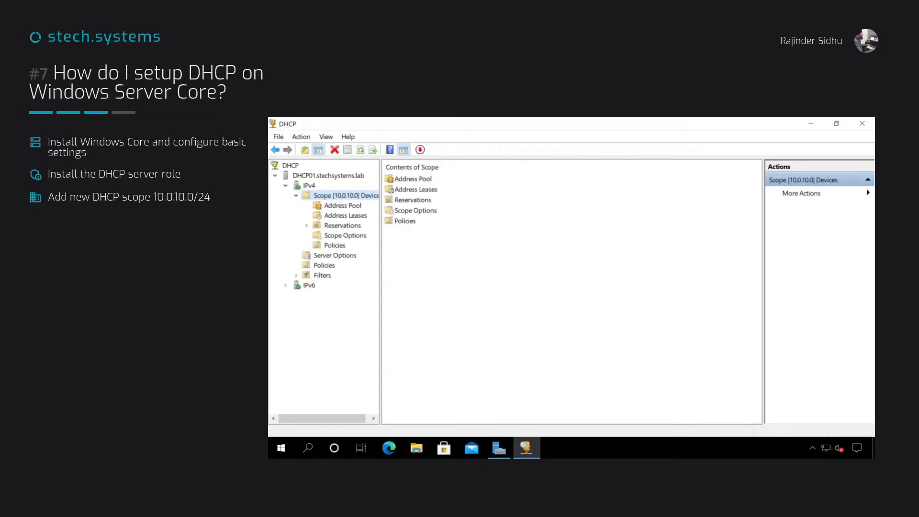
click(342, 205)
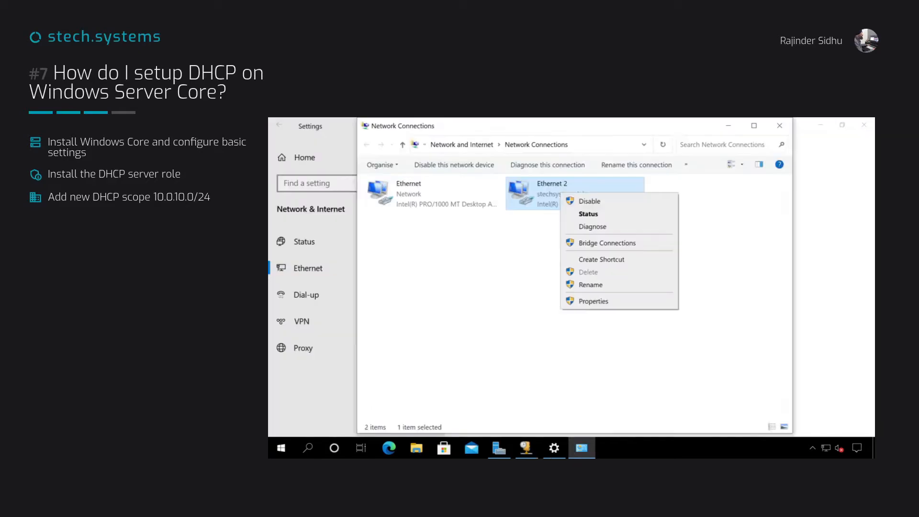
Review Ethernet 2's IPv4 properties and view its connection status details.
click(594, 301)
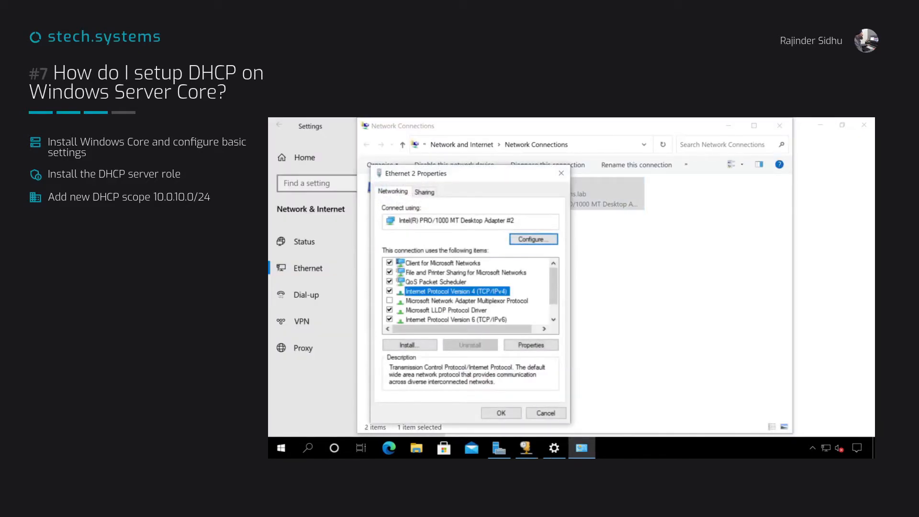
click(530, 345)
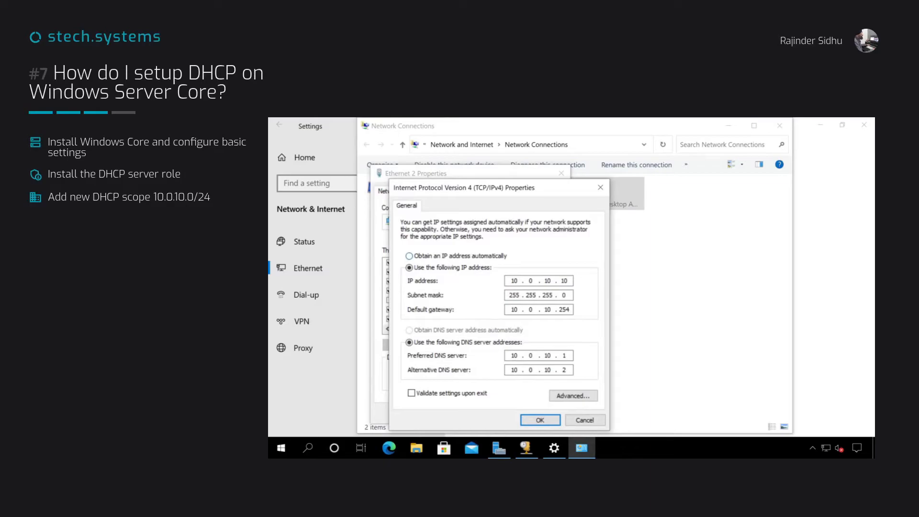
click(409, 256)
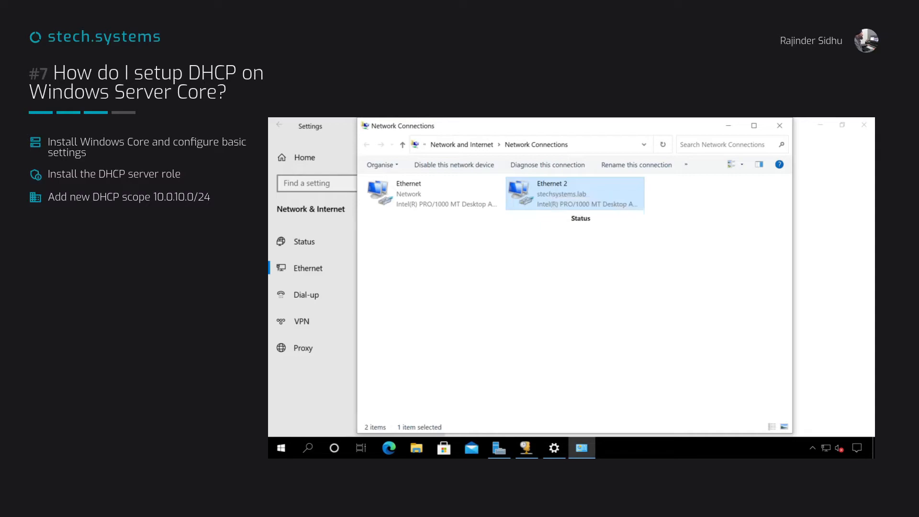
double_click(574, 193)
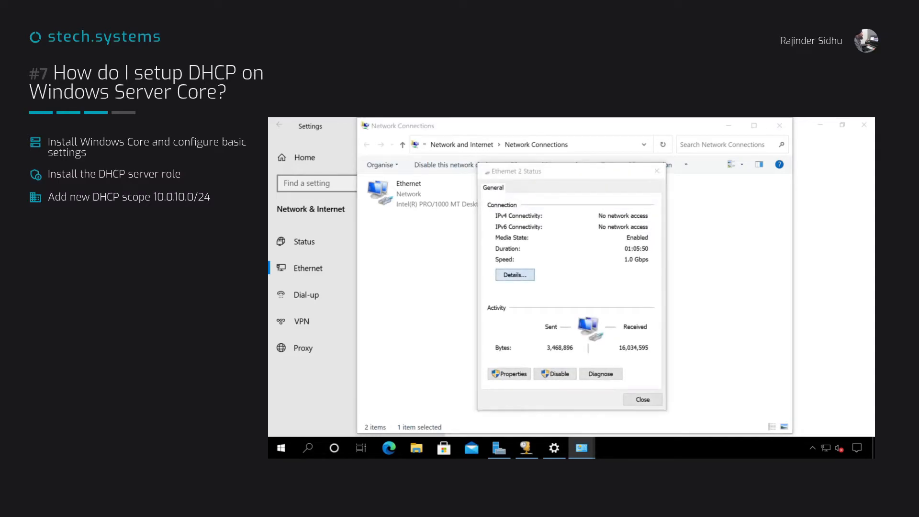
click(514, 275)
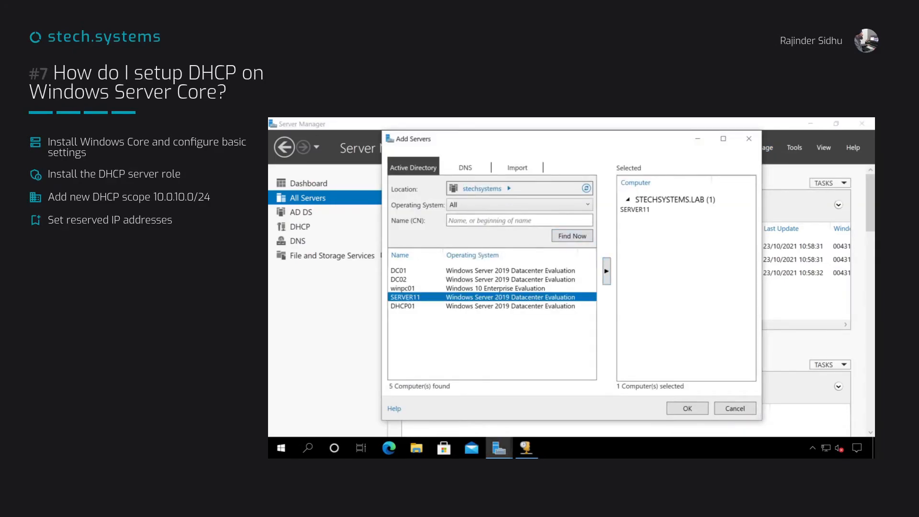
Confirm adding SERVER11 and start a remote PowerShell session on it.
click(687, 408)
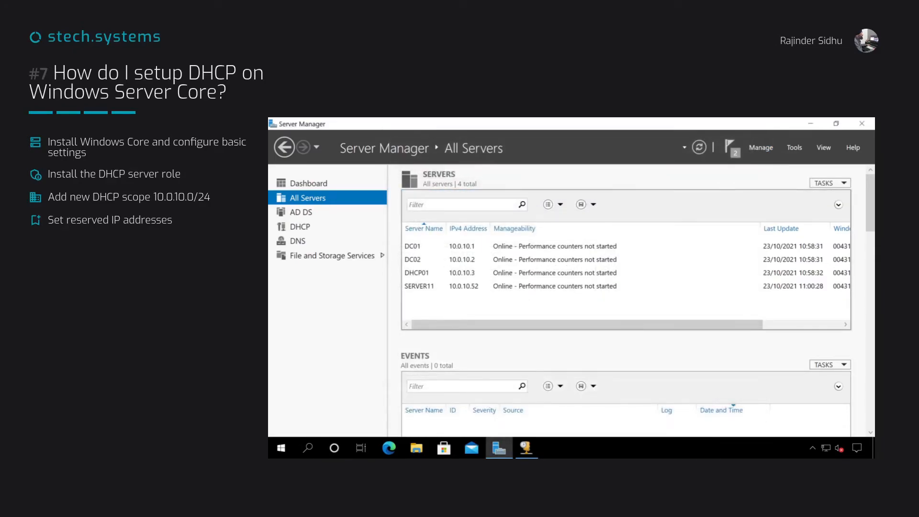
right_click(423, 286)
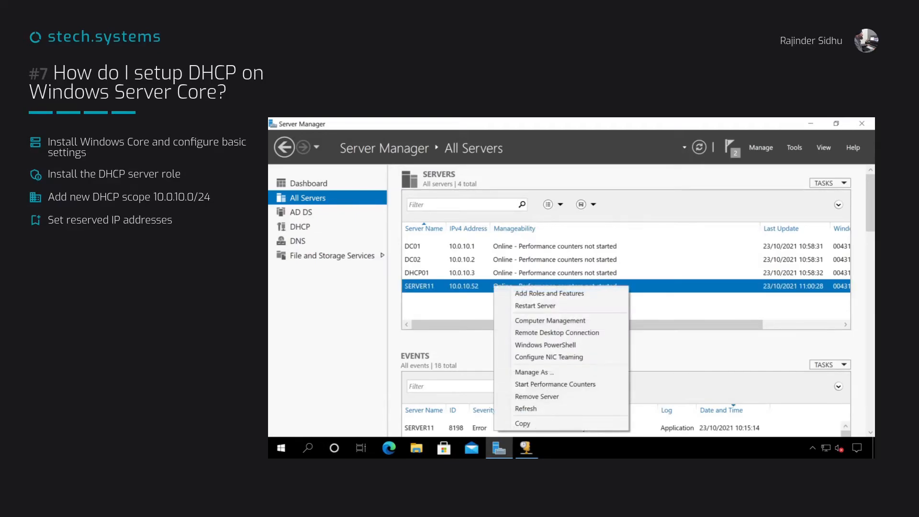
click(545, 345)
text(ipconfig)
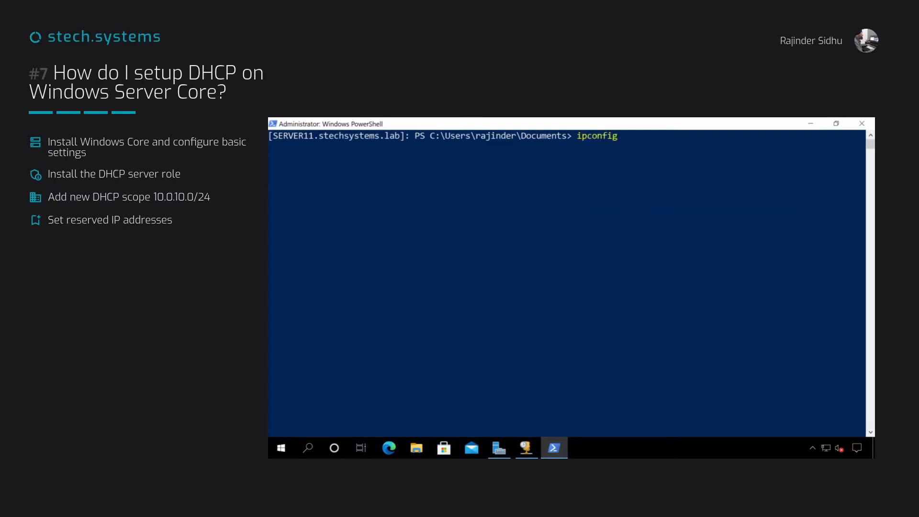
Run ipconfig to show SERVER11's current IP configuration.
key(Return)
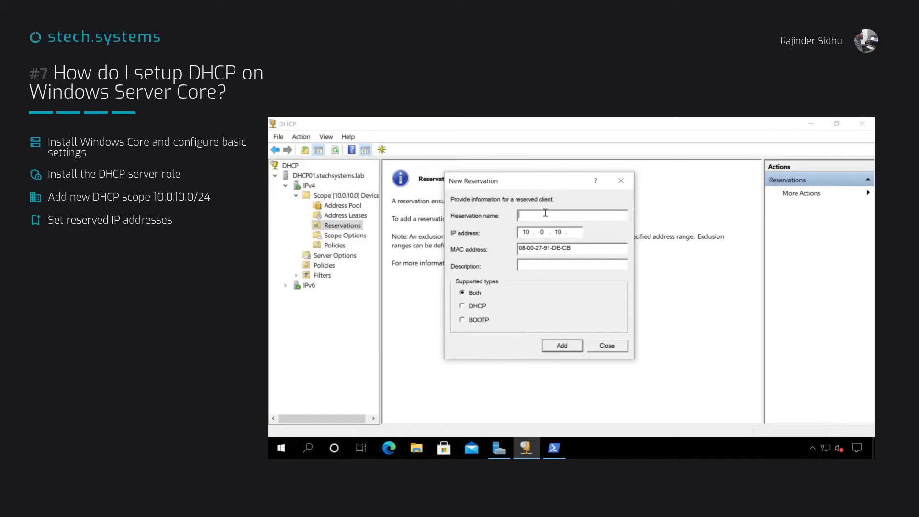
Save a reservation named server11 at 10.0.10.11 for MAC 08-00-27-91-DE-CB.
text(server1)
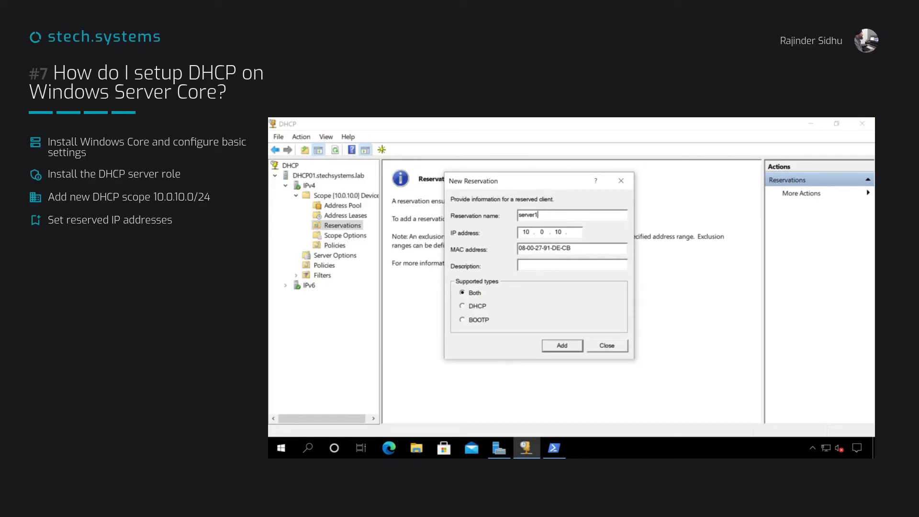
text(1)
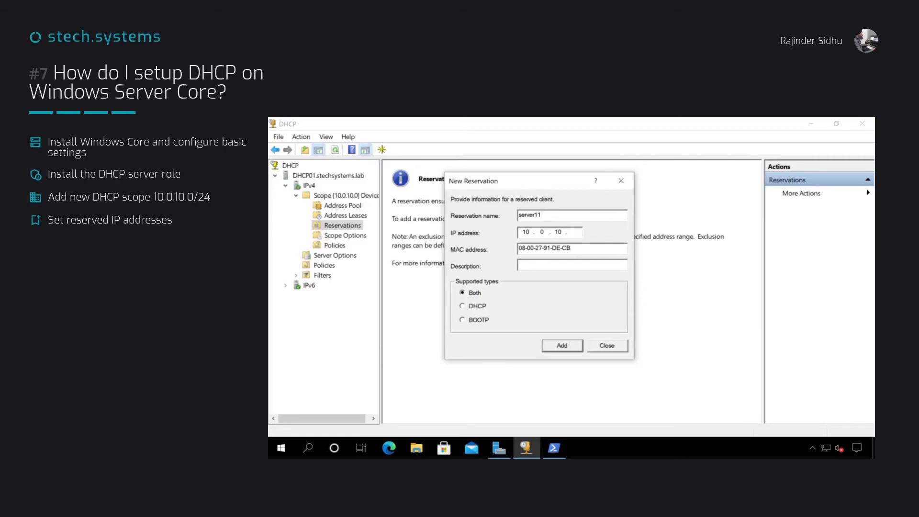
text(11)
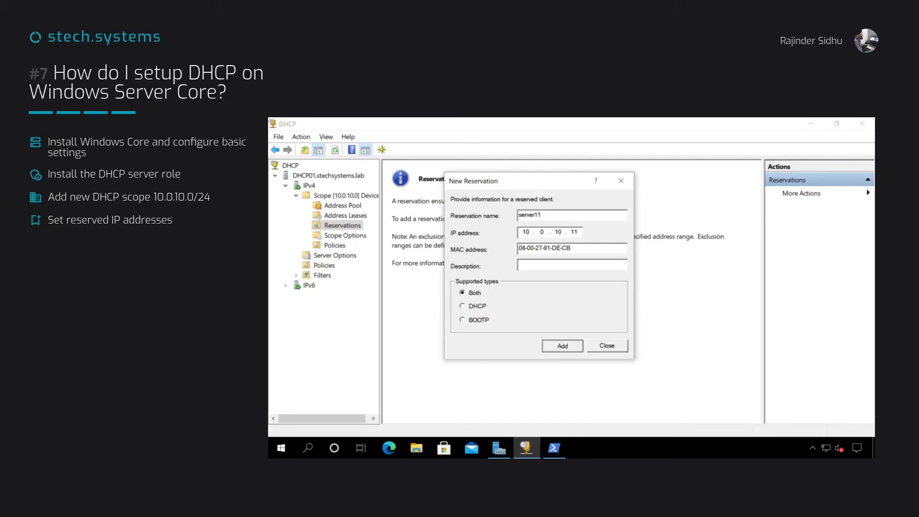
click(561, 346)
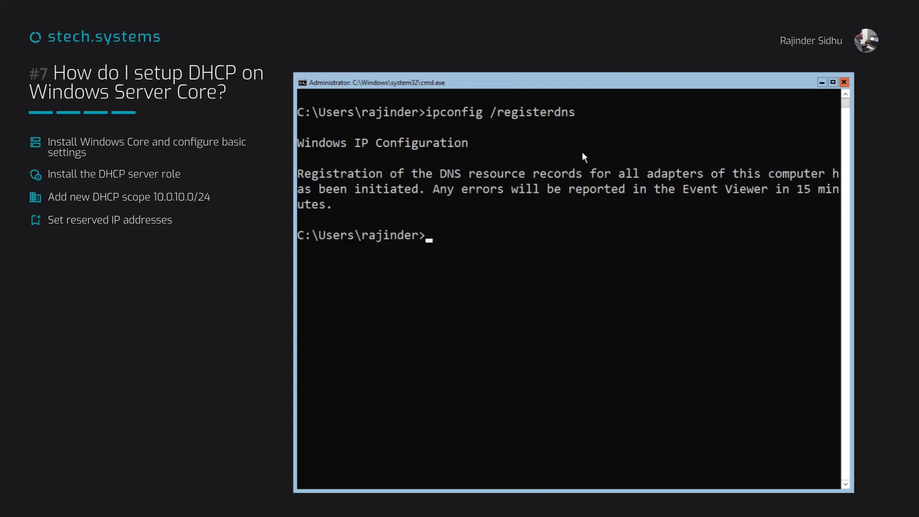
click(760, 147)
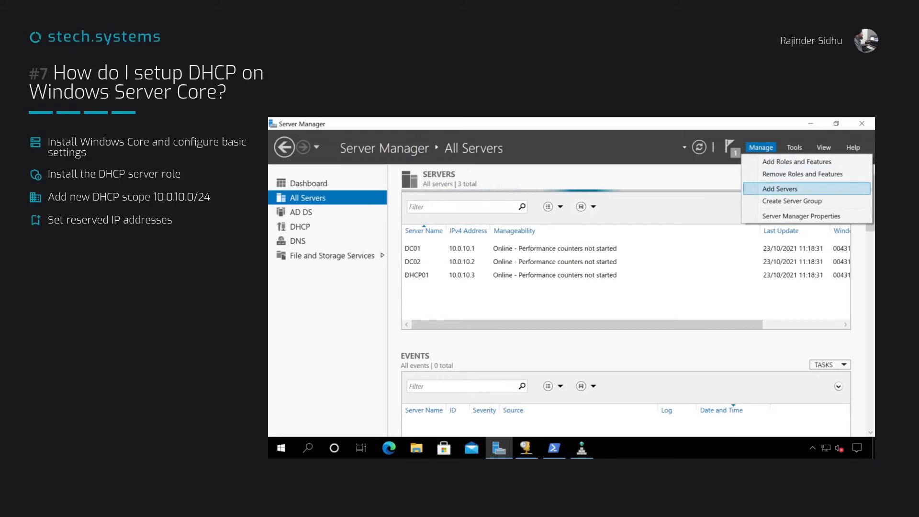
Find server11 via DNS at 10.0.10.11 and add it to the managed servers.
click(780, 188)
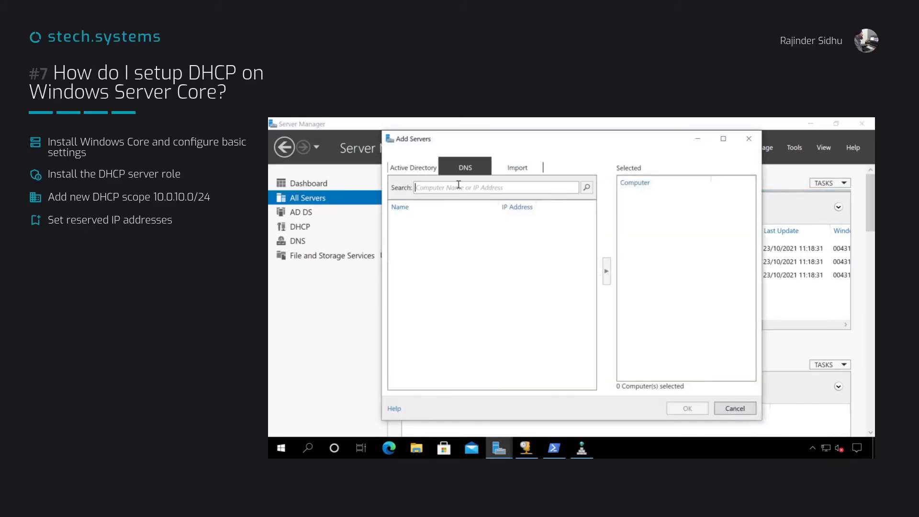
text(server1)
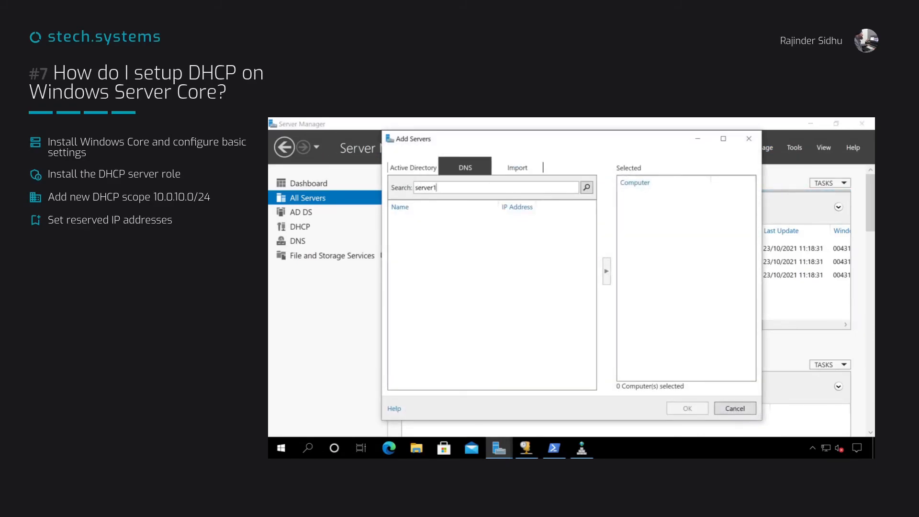
click(586, 187)
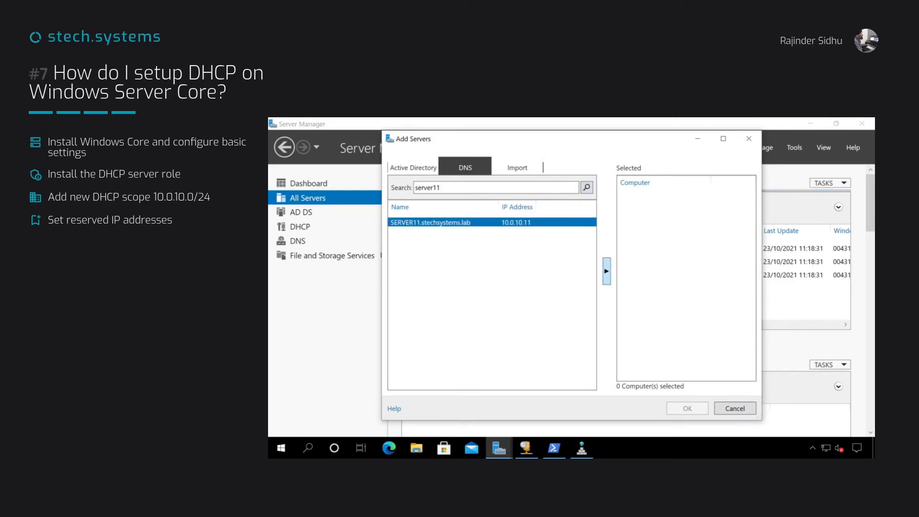
click(606, 271)
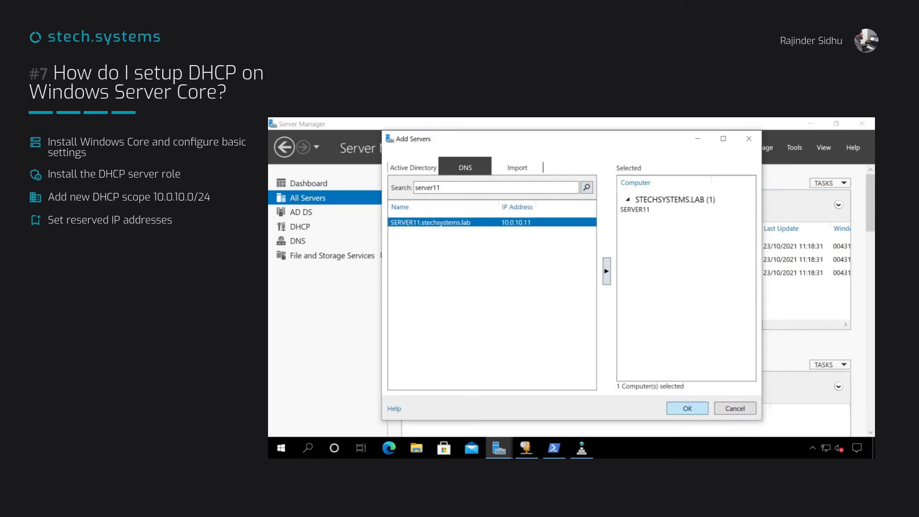
click(686, 408)
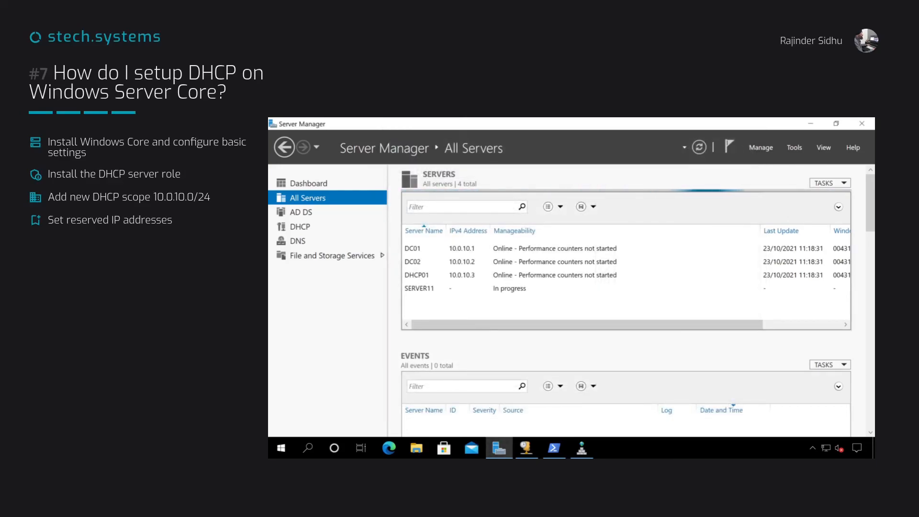